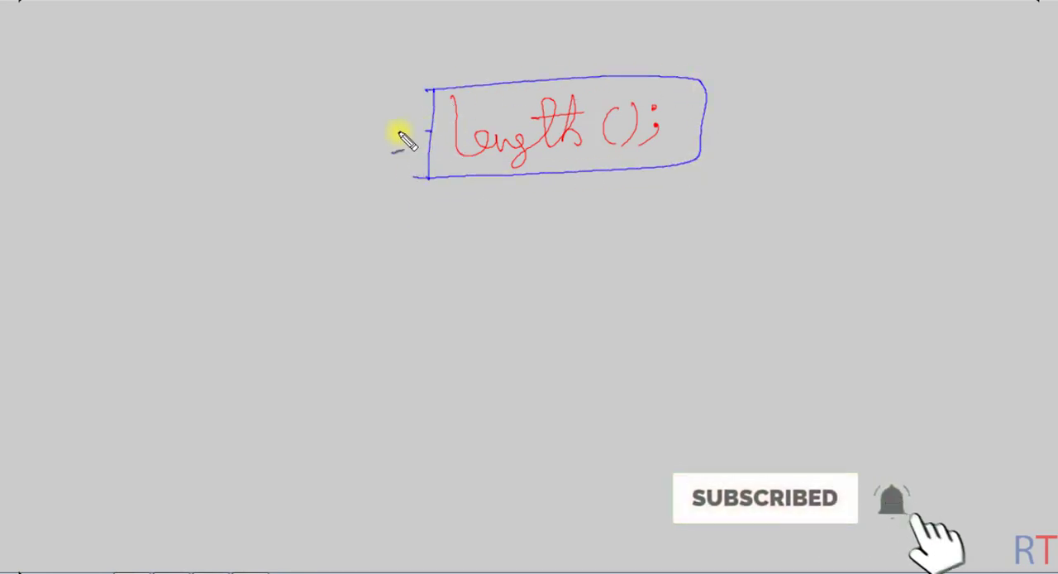
Draw a left-pointing arrow from the length(); box and underline it in the whiteboard
left_click_drag(421, 136, 281, 140)
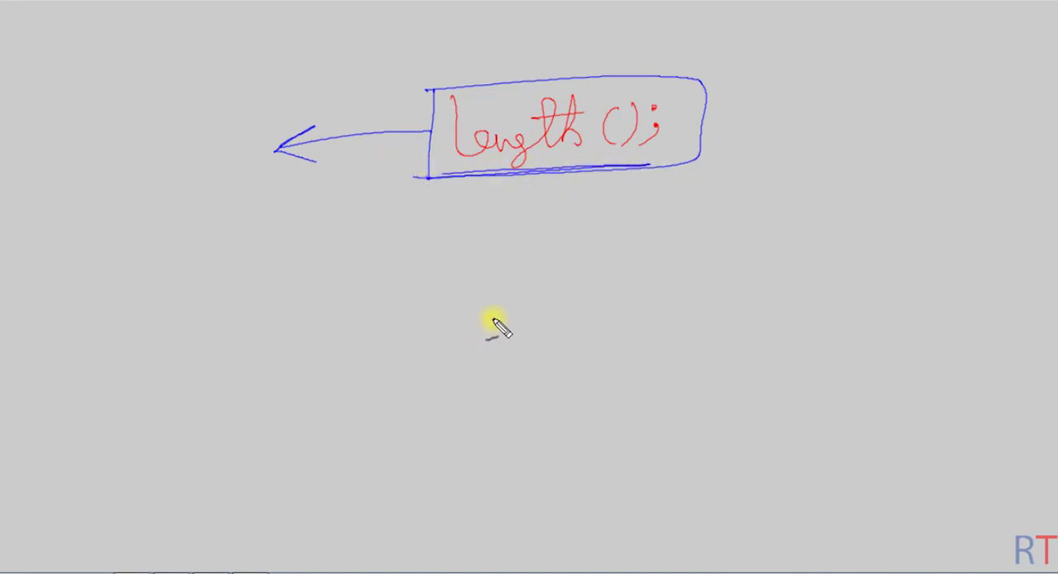
left_click_drag(484, 323, 571, 331)
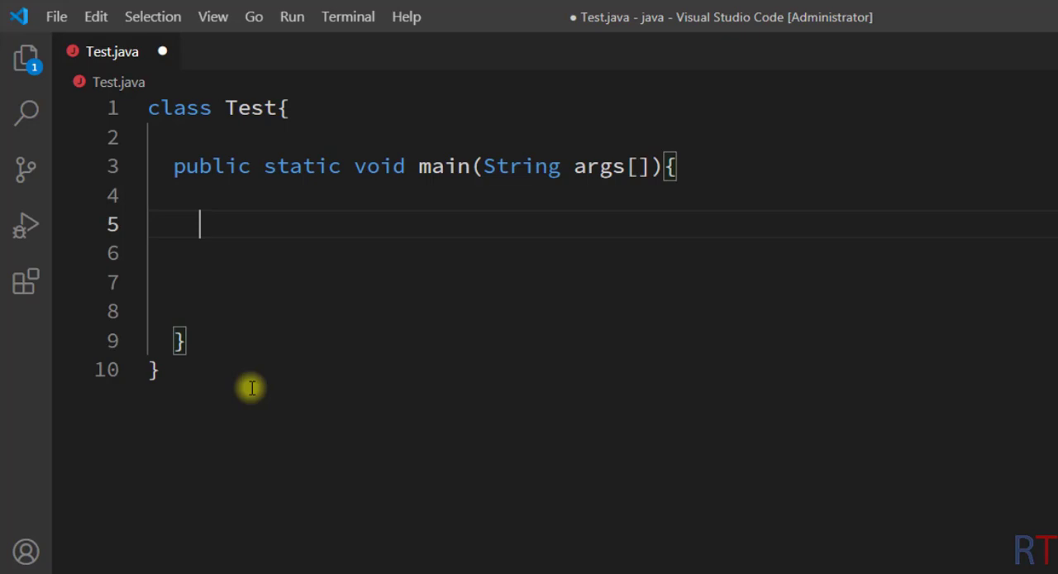
Declare String str = new String("welcome"); on line 5 inside main
type("String str")
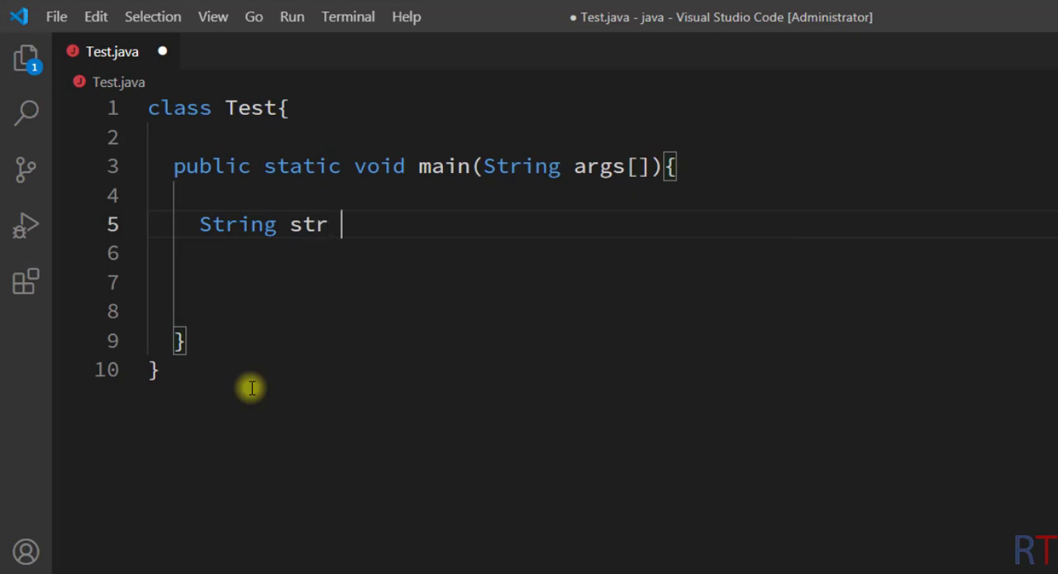
type("= new")
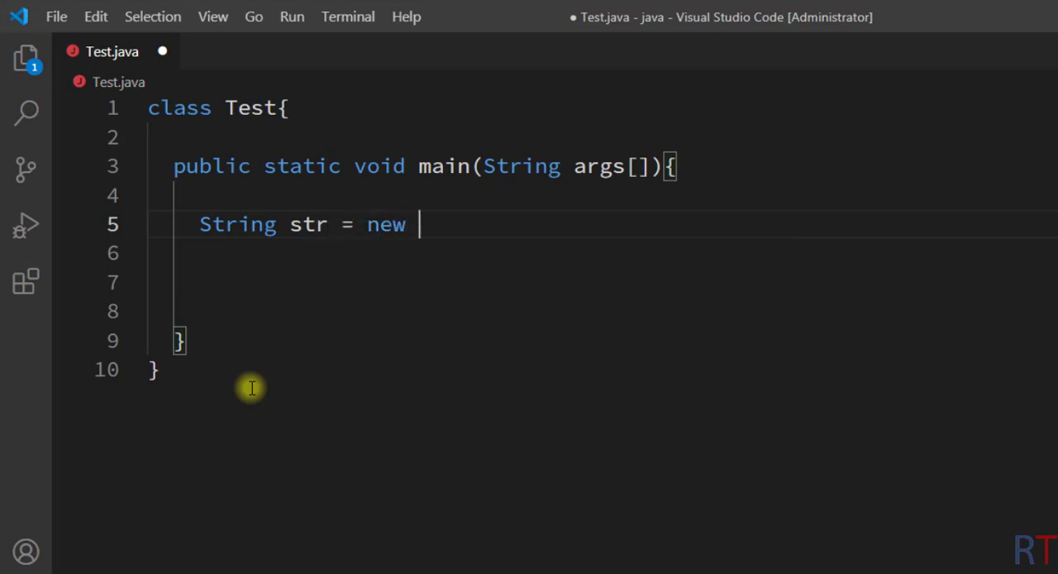
type("String(\"\")")
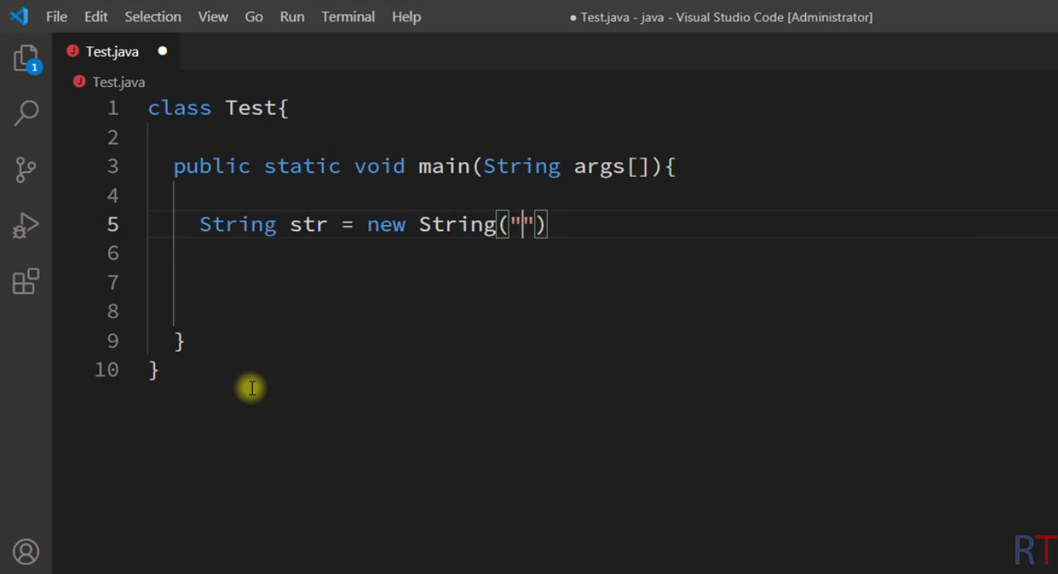
type("welcome")
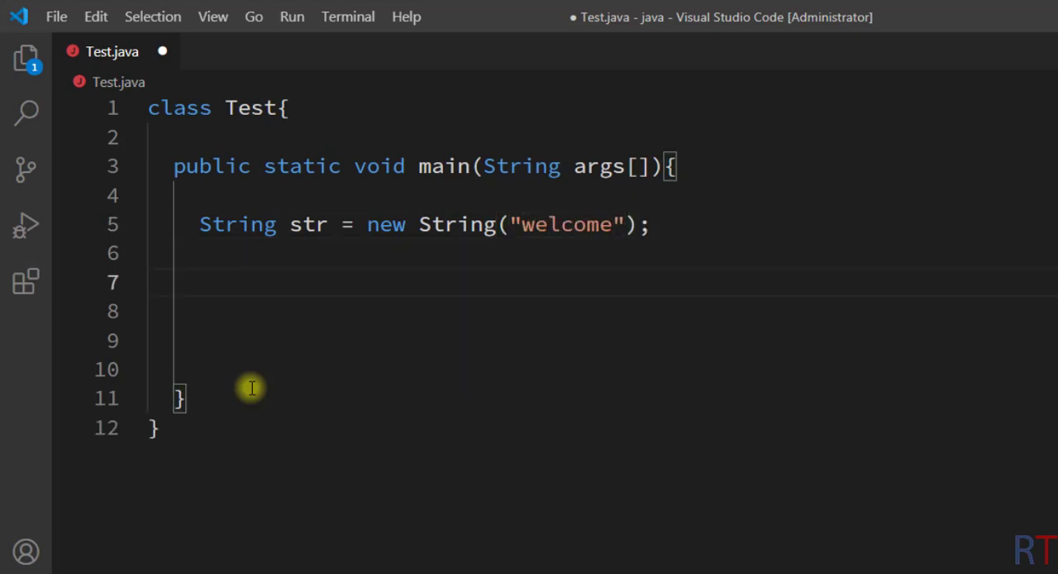
Add System.out.print(str.length()); on line 7 and save Test.java
type("System")
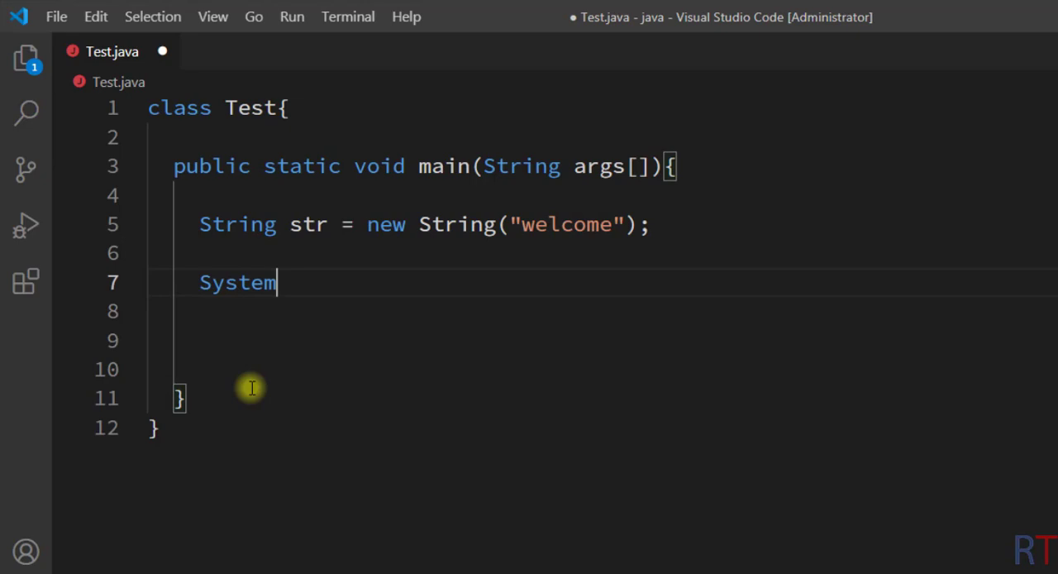
type(".out.print")
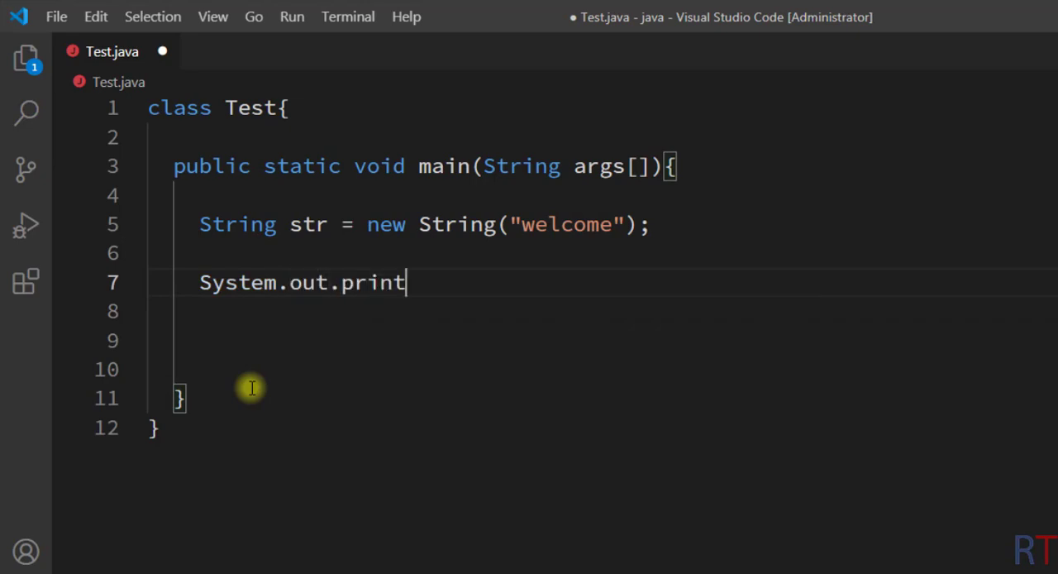
type("(st")
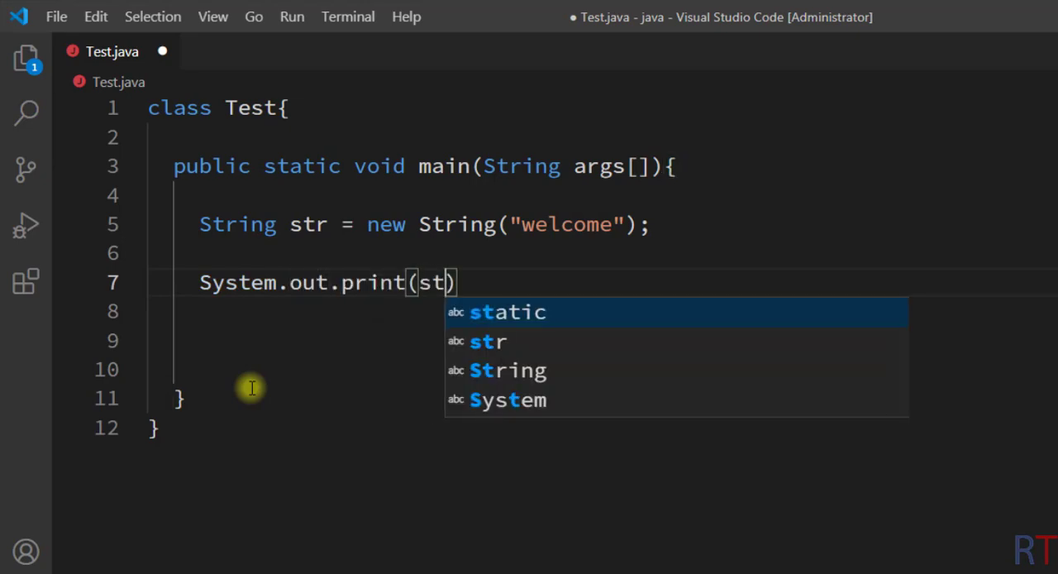
type(".length()")
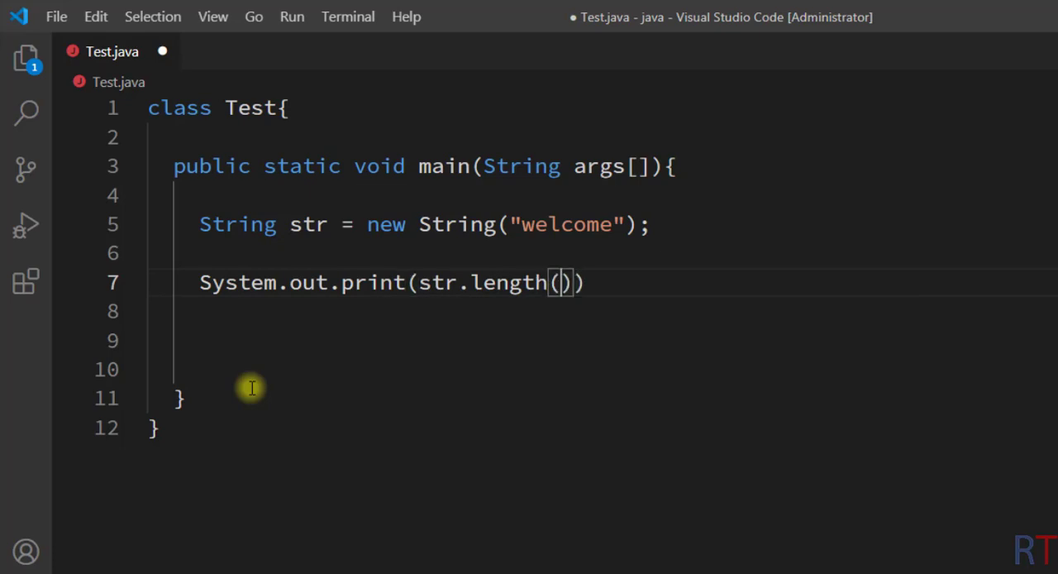
type(";")
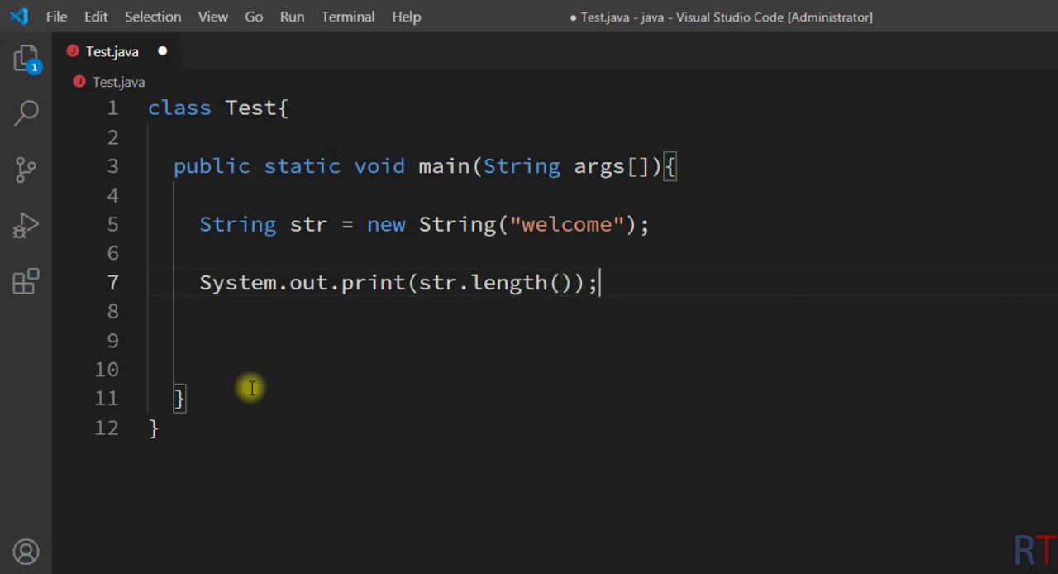
key("ctrl+s")
type("java Test")
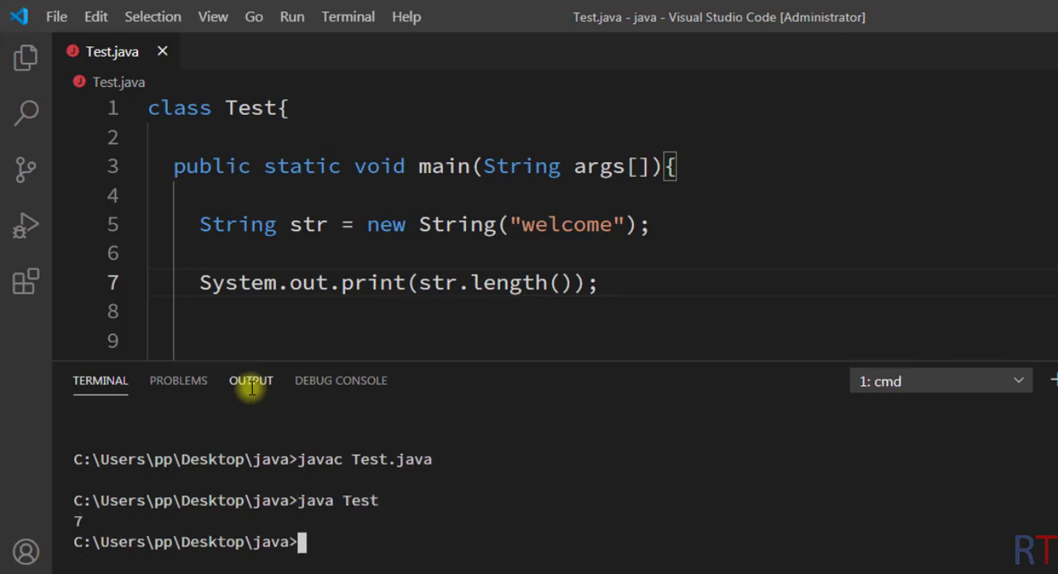
mouse_move(74, 525)
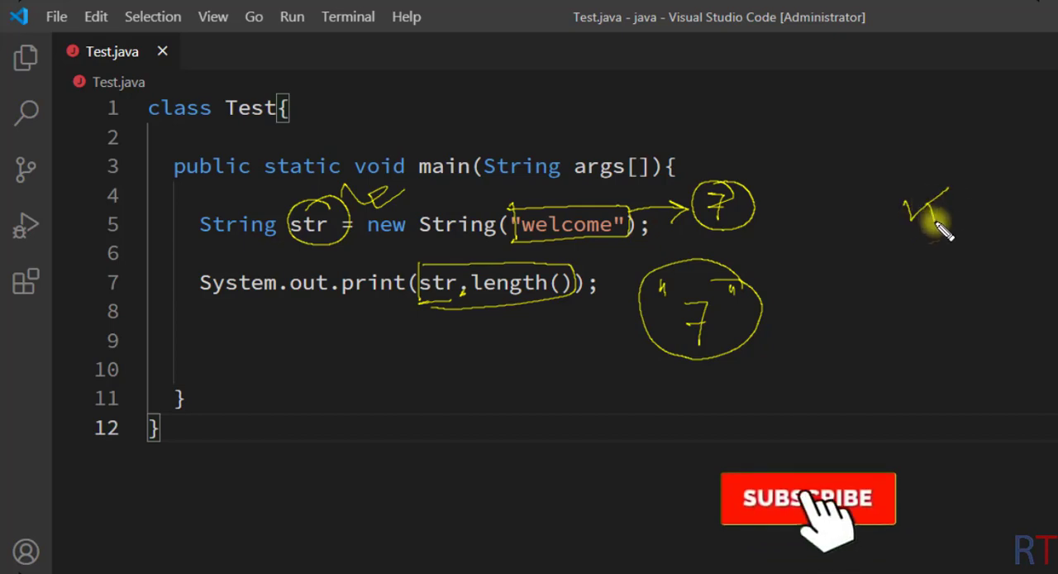
Circle the checkmark annotation beside the length result in the editor
left_click(808, 497)
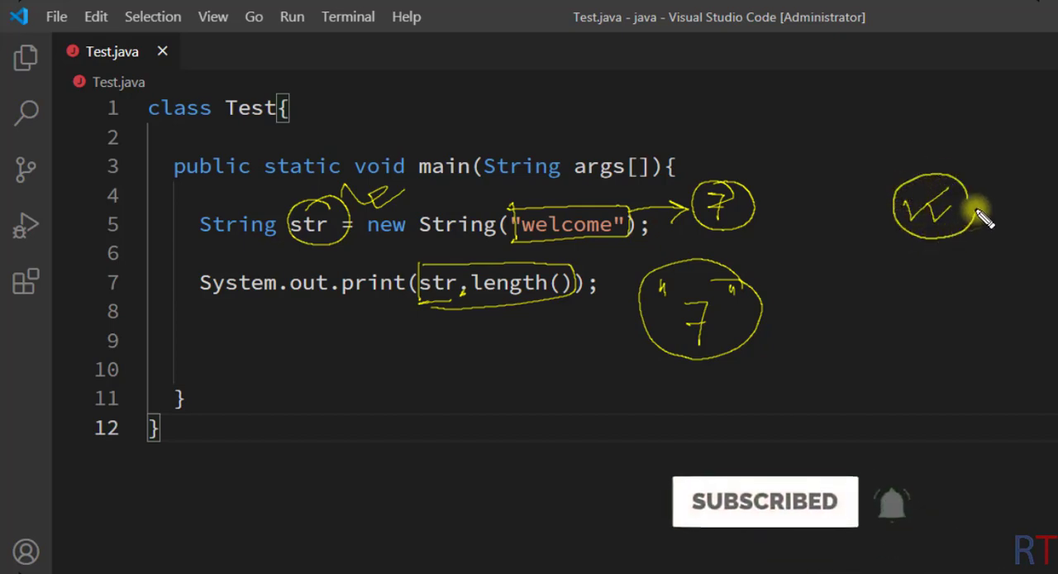